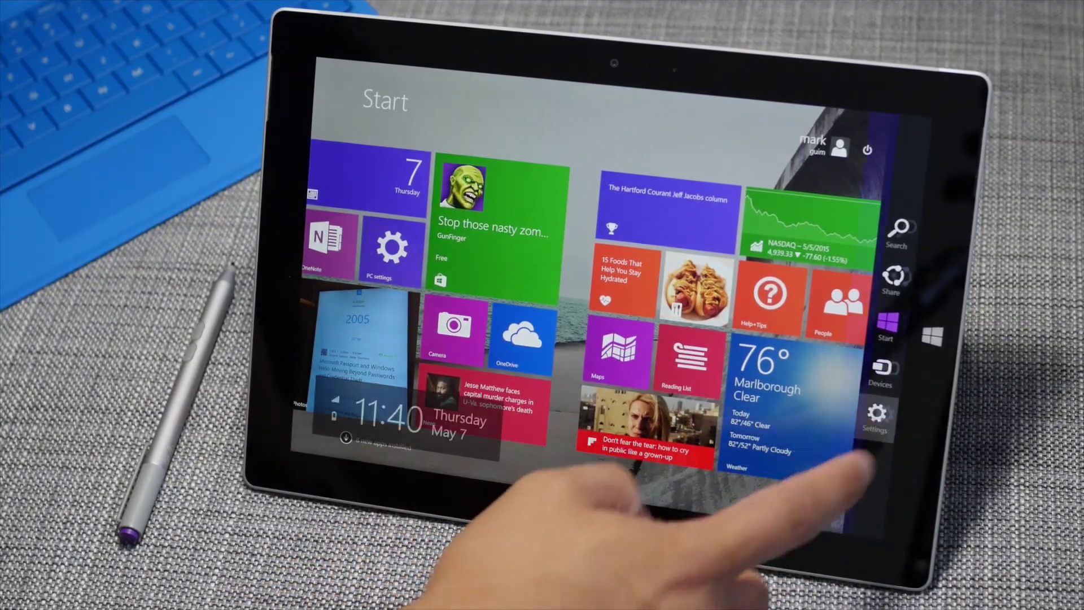
# Open Change PC settings from the Settings charm on the Start screen
pyautogui.click(876, 420)
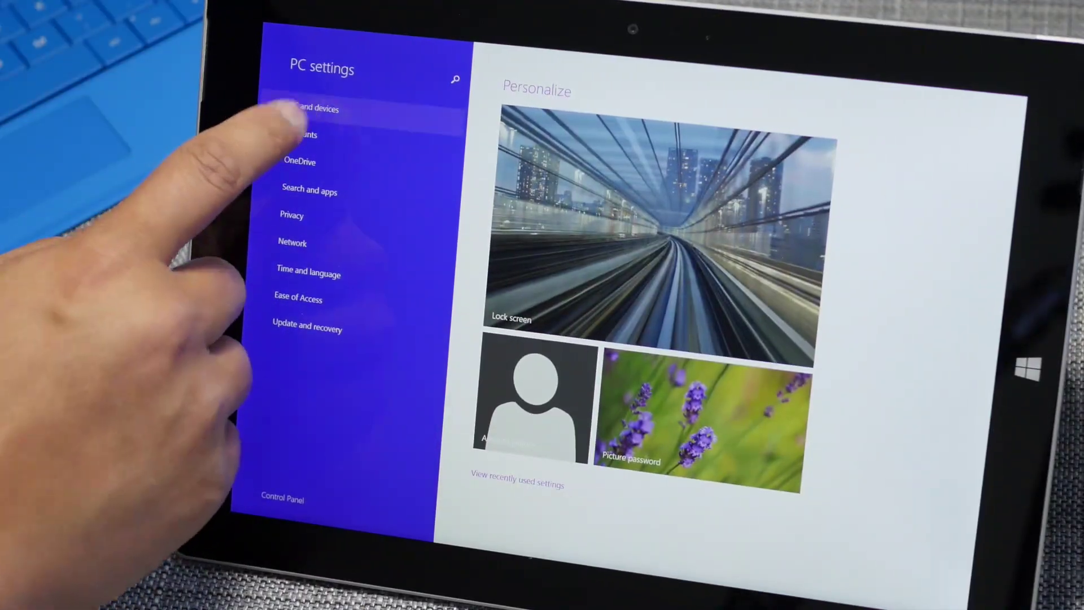
# Go to PC and devices > Bluetooth so the PC starts searching for devices
pyautogui.click(311, 109)
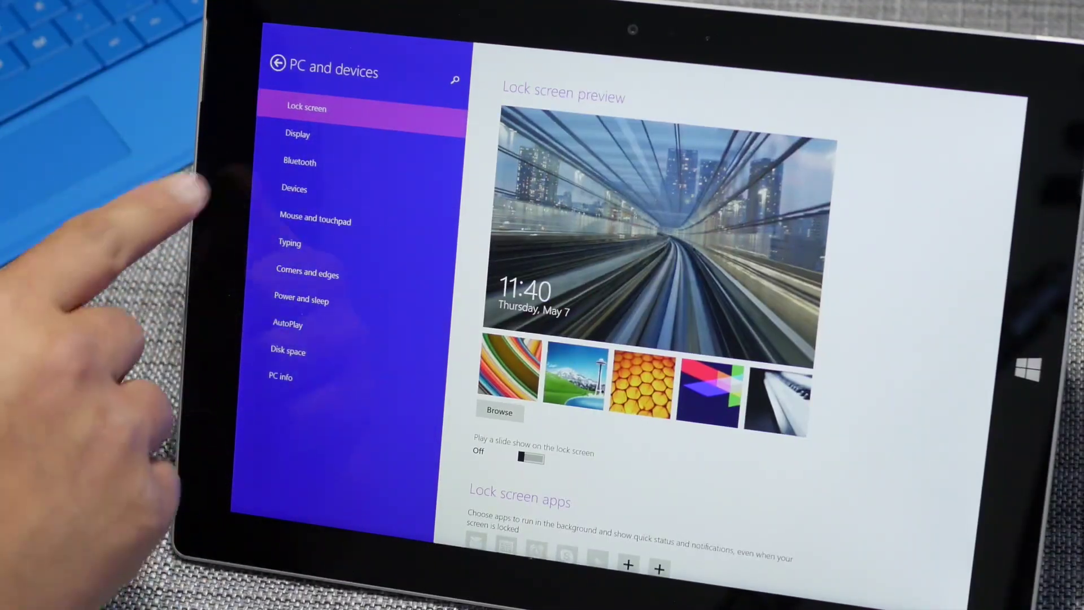
pyautogui.click(300, 163)
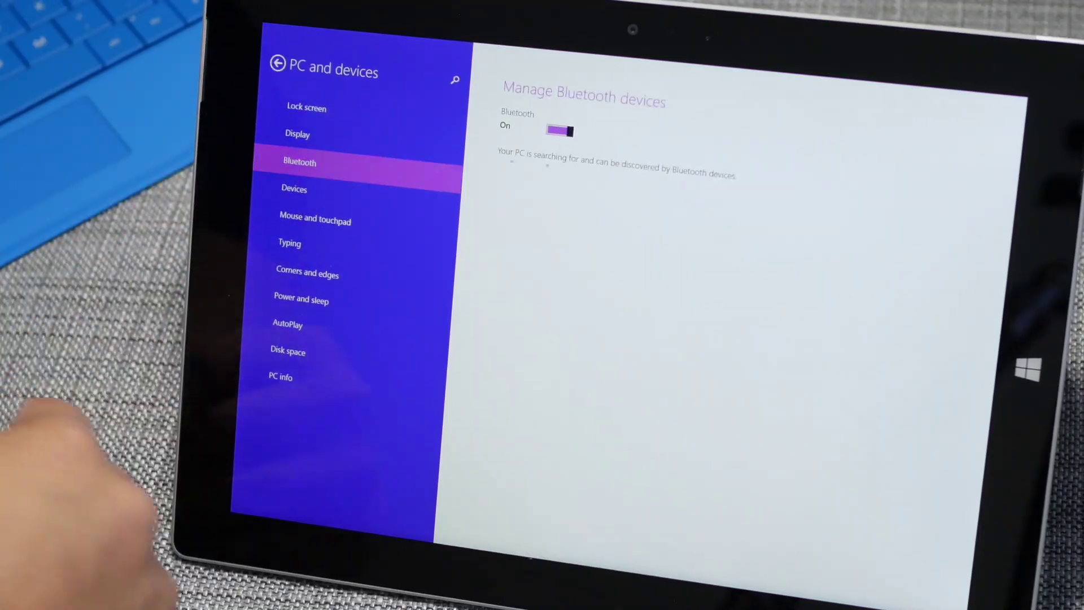